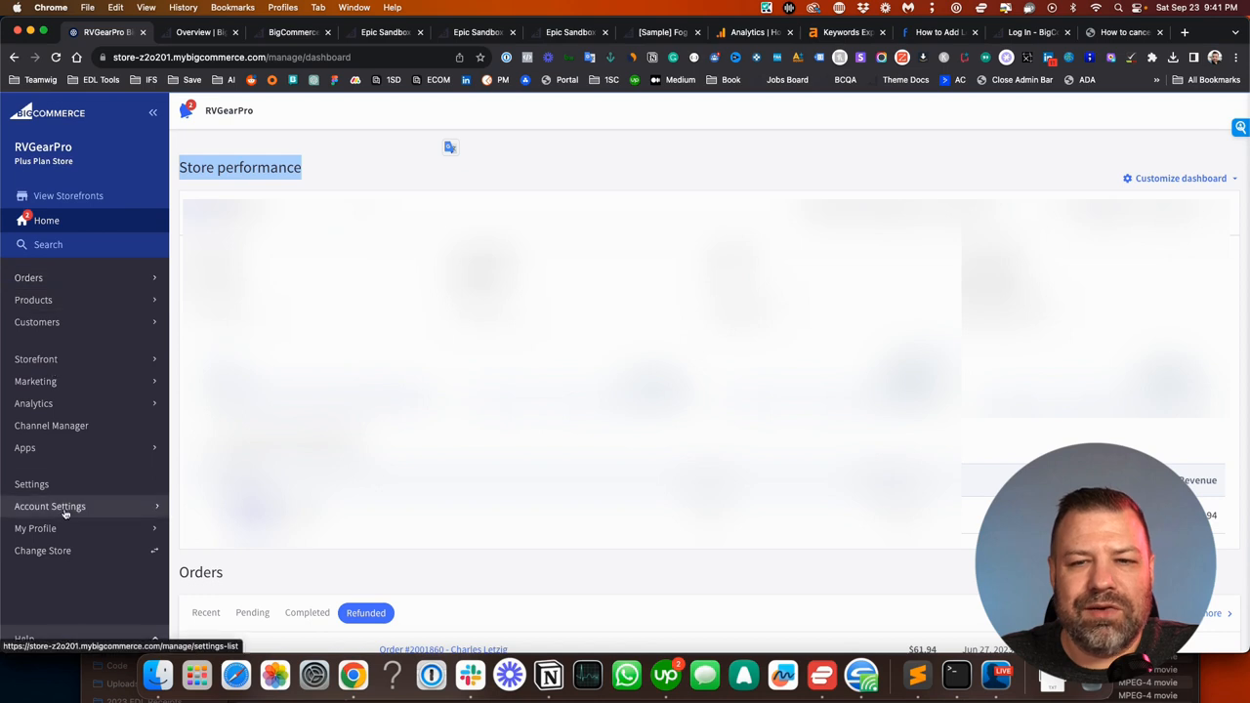
Step: View the RVGearPro Cancel store section explaining end-of-period subscription cancellation
{"action": "left_click", "coordinate": [50, 506]}
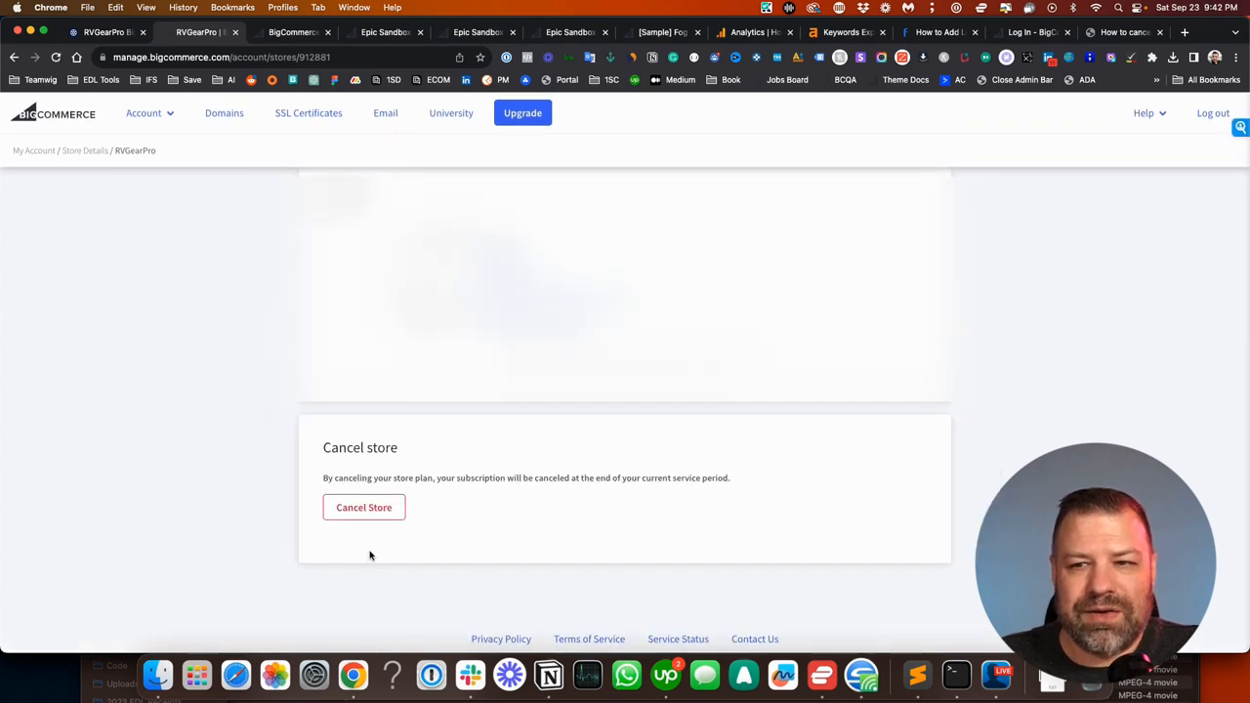
{"action": "mouse_move", "coordinate": [413, 507]}
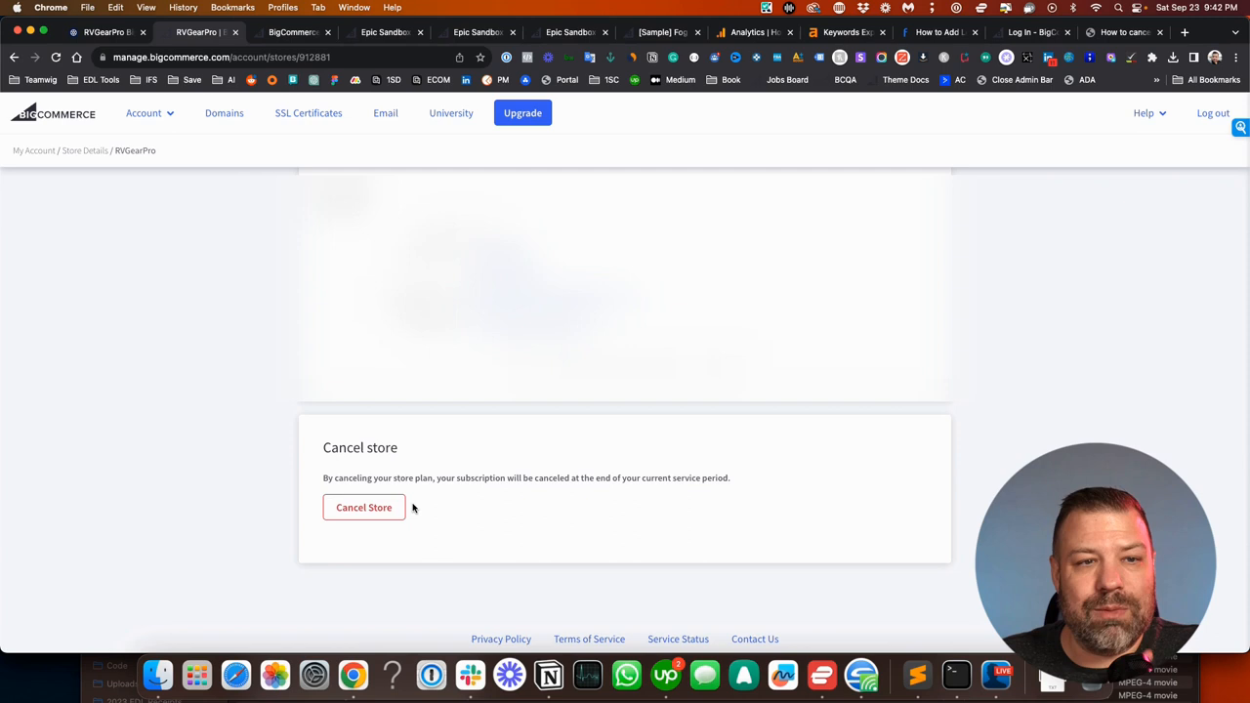